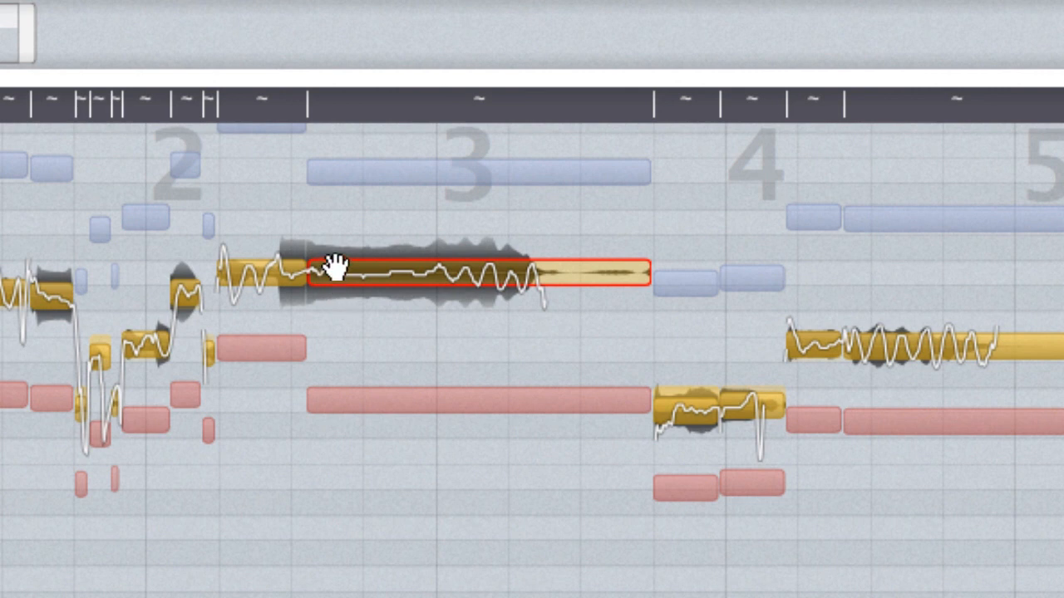
mouse_move(443, 269)
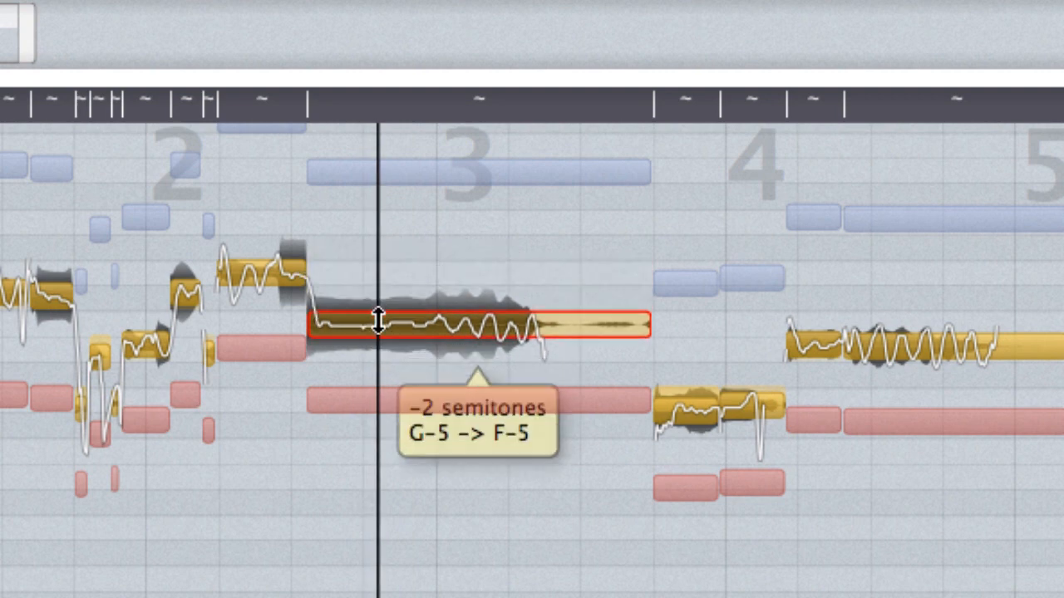
- Lower the long bar-3 note four semitones, from G-5 to D#-5
left_click_drag(378, 324, 378, 378)
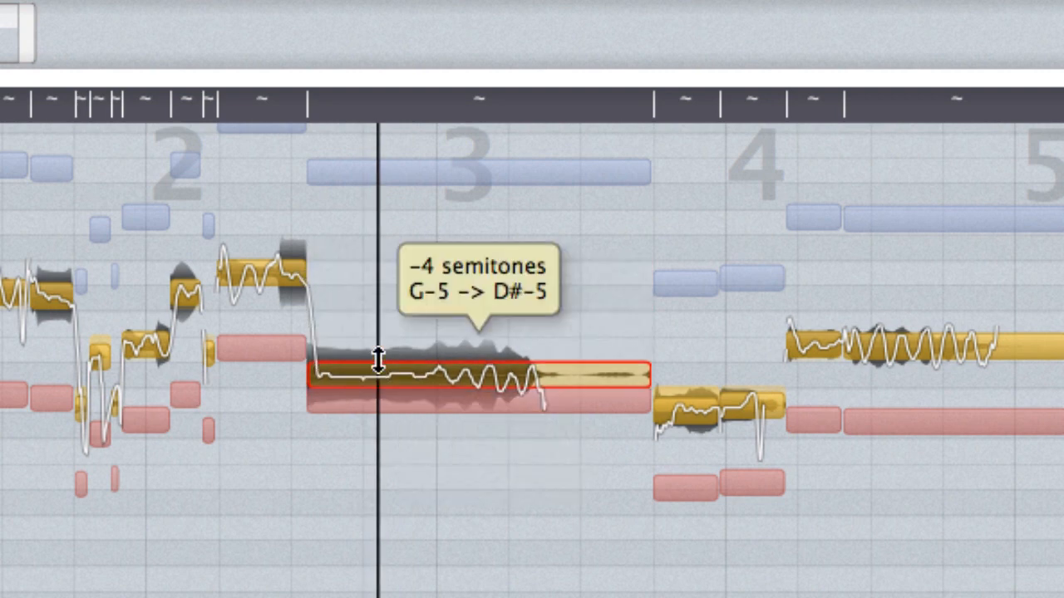
left_click_drag(379, 382, 379, 299)
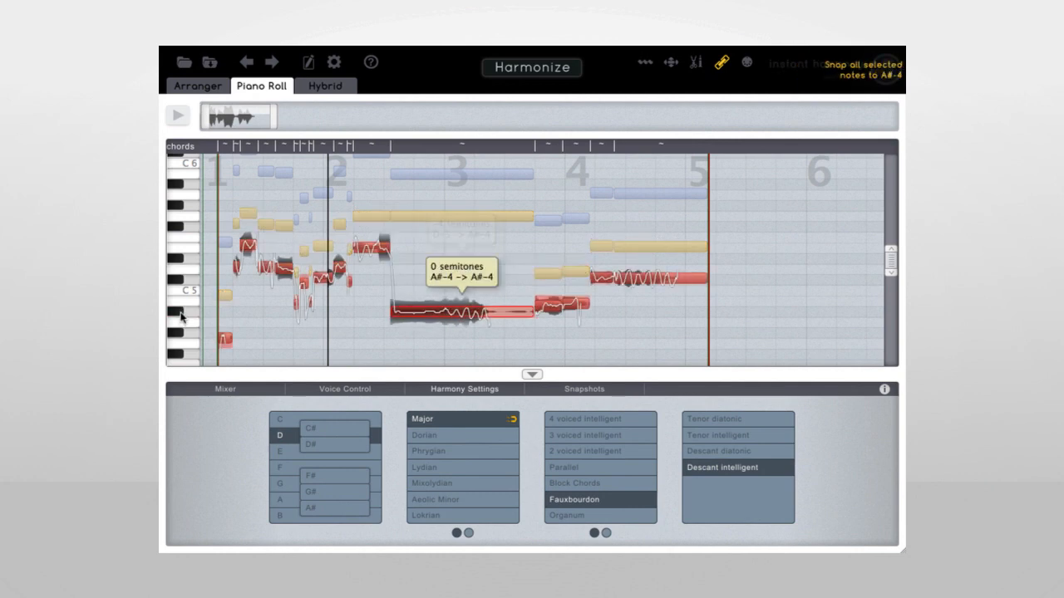
- Shift the long red note before bar 3 to pitch A#-4
left_click_drag(441, 311, 441, 262)
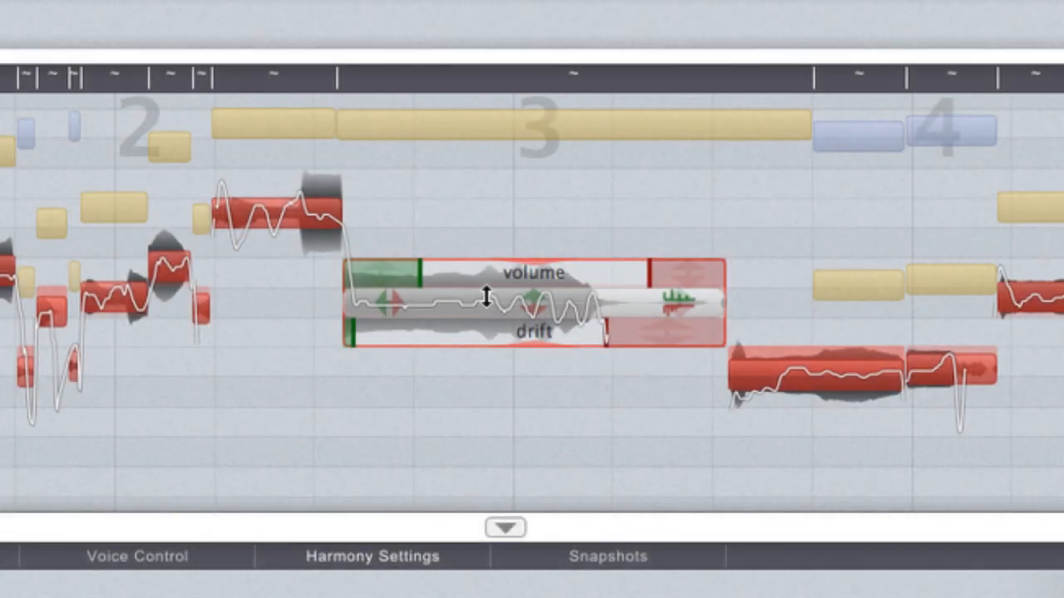
mouse_move(534, 301)
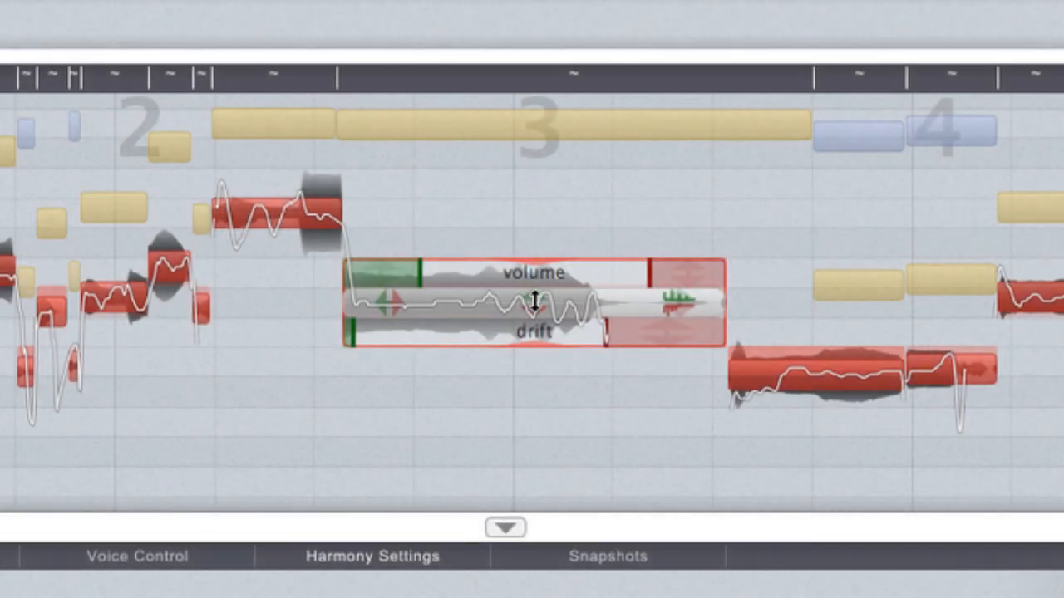
- Nudge the long bar-3 note's pitch up slightly with its volume/drift overlay showing
left_click_drag(534, 303, 535, 274)
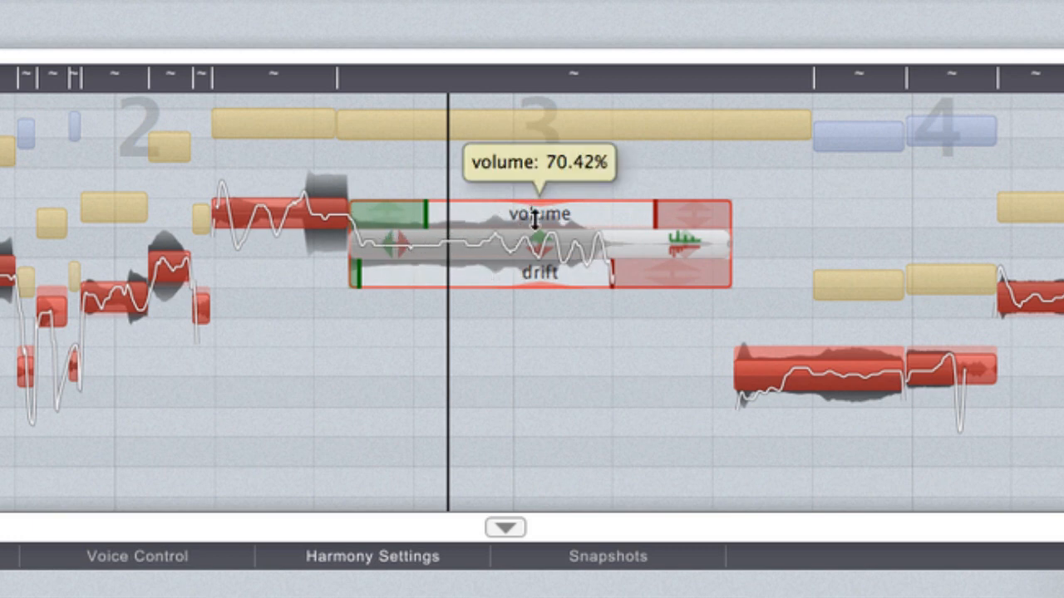
- Bring the long note's volume to 87.67% after dipping it to 45.76%
left_click_drag(536, 237, 602, 245)
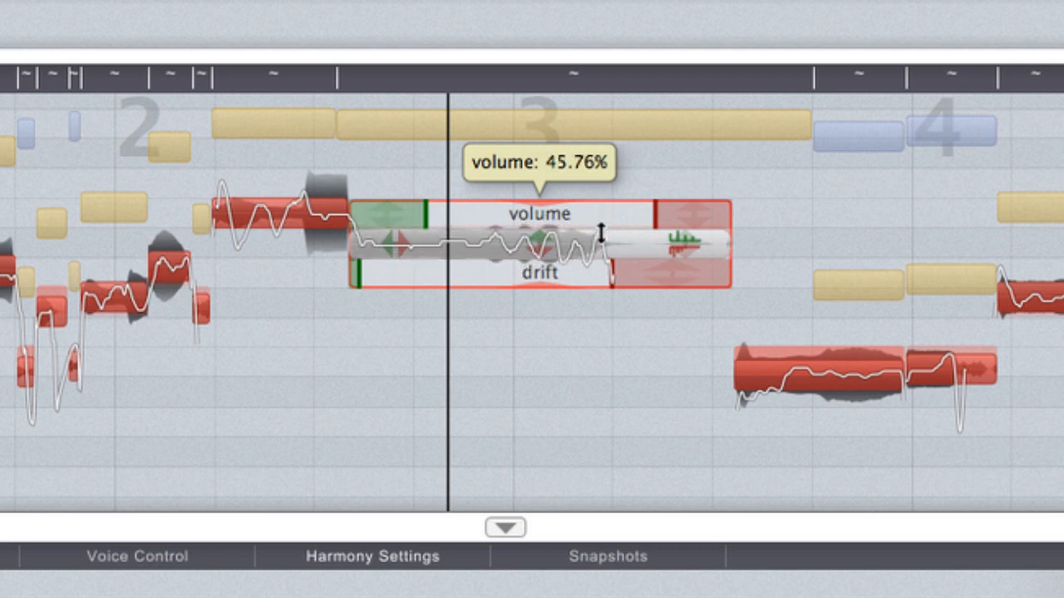
left_click_drag(600, 241, 600, 204)
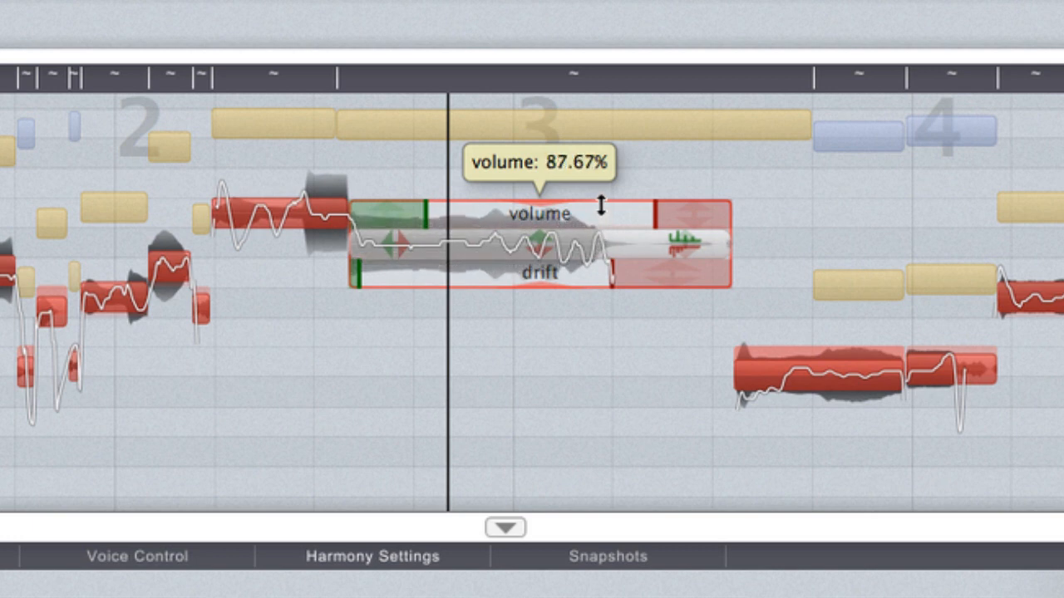
mouse_move(553, 287)
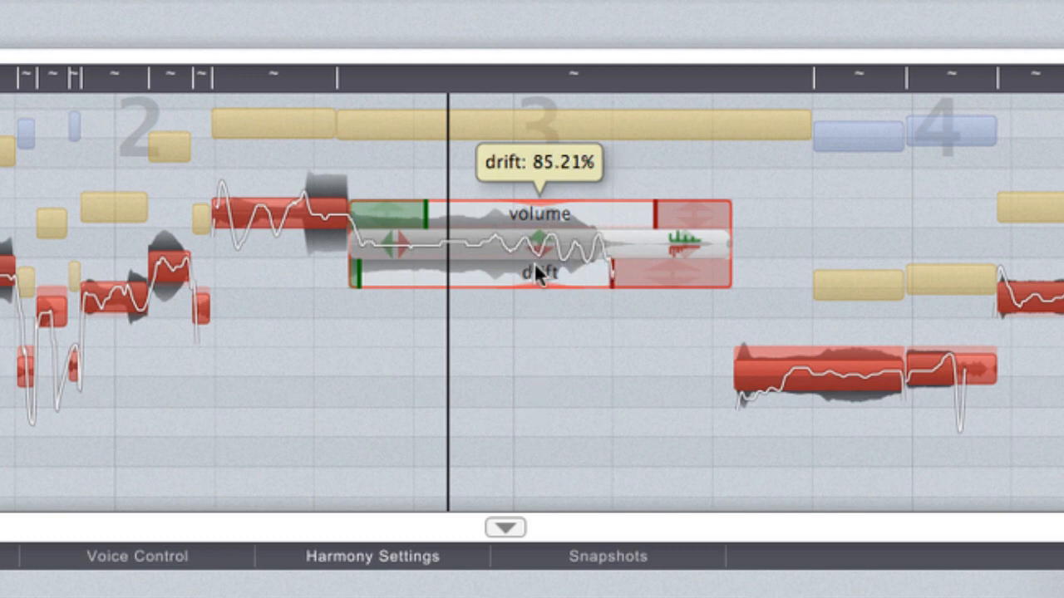
mouse_move(388, 215)
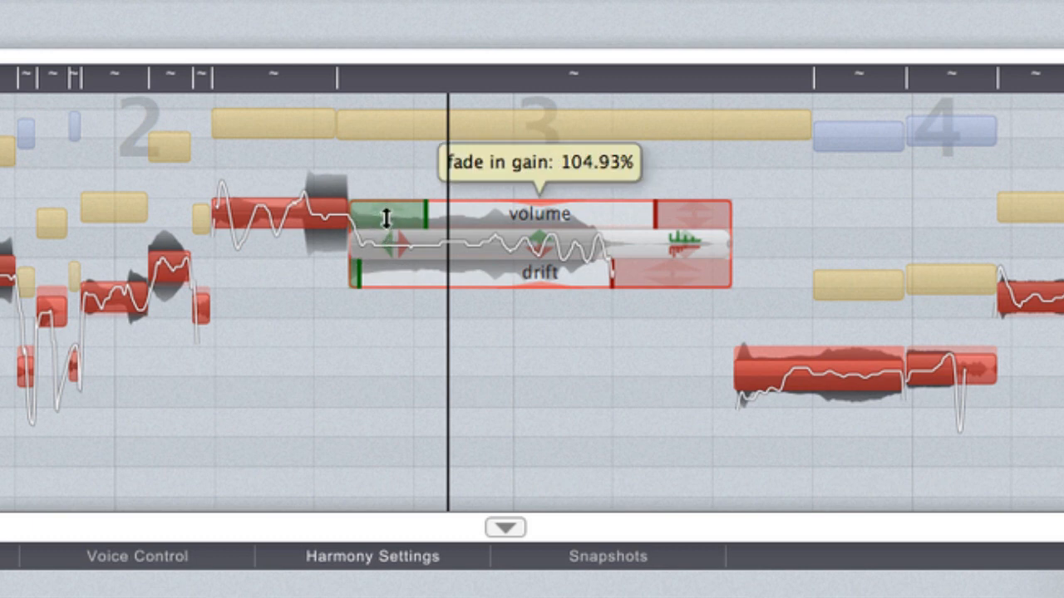
- Give the long note a longer fade-in at about 105% gain
left_click_drag(407, 220, 403, 217)
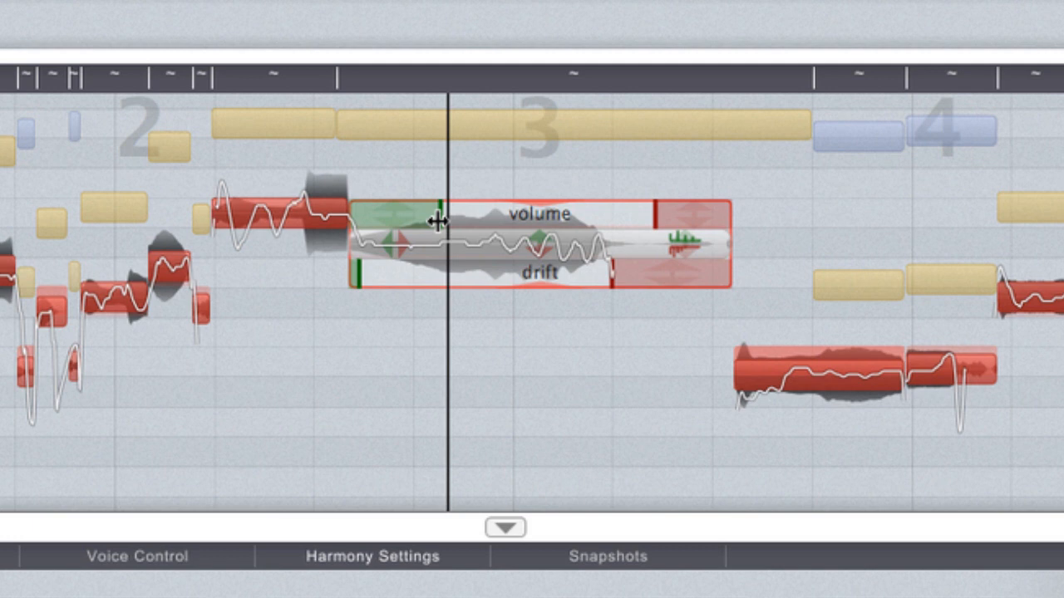
mouse_move(669, 214)
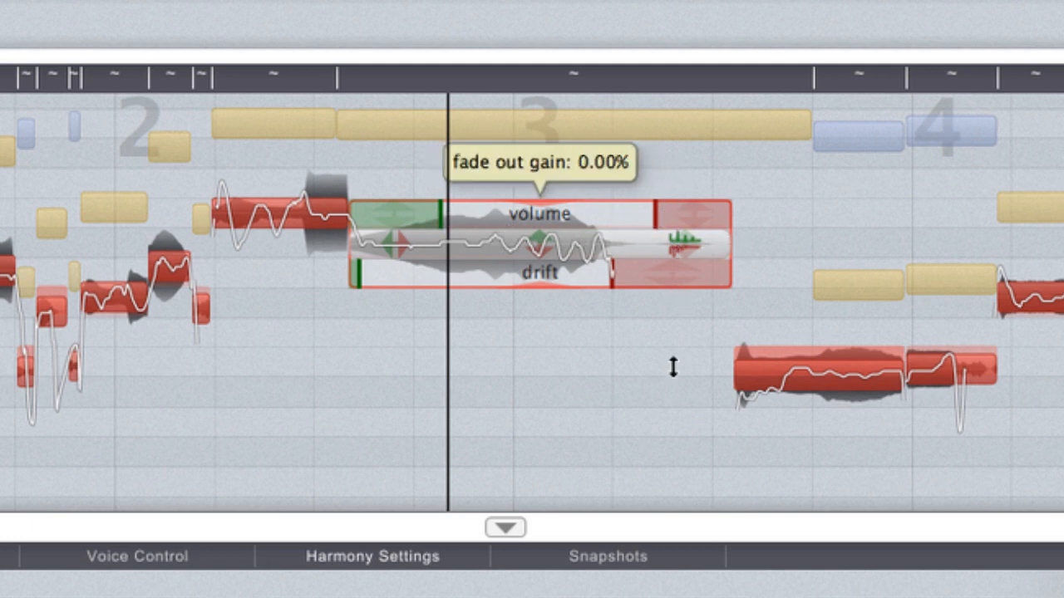
mouse_move(628, 211)
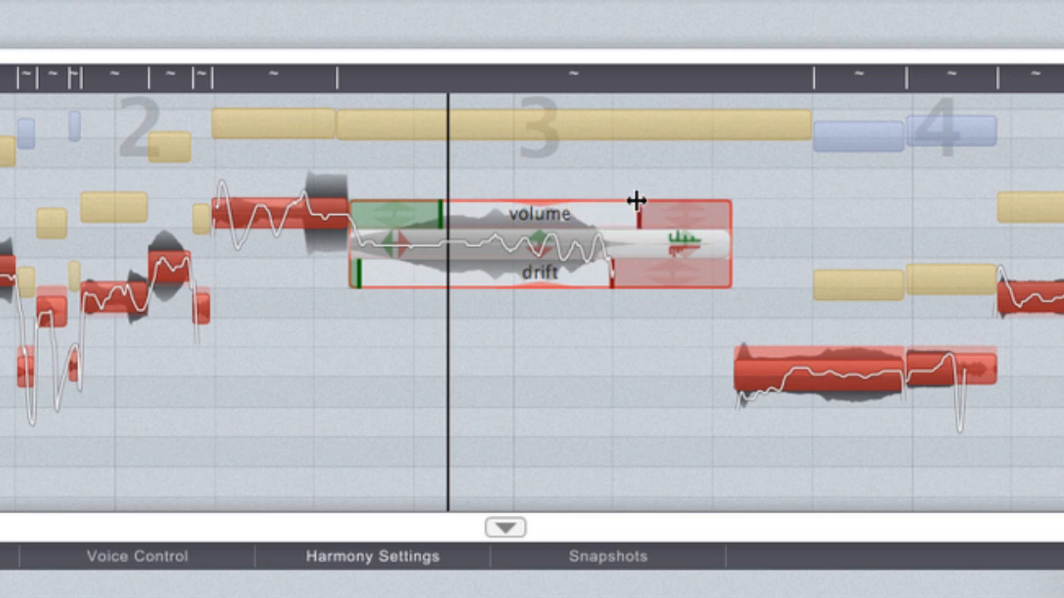
mouse_move(359, 268)
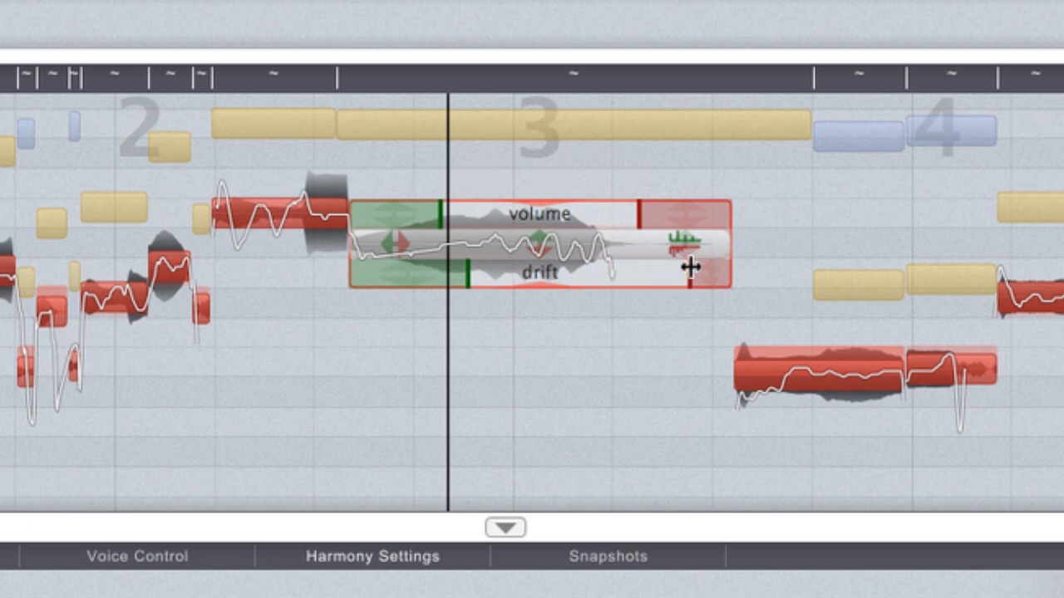
- Start the drift ramp-out earlier and raise it to 14.79%
left_click_drag(690, 266, 636, 182)
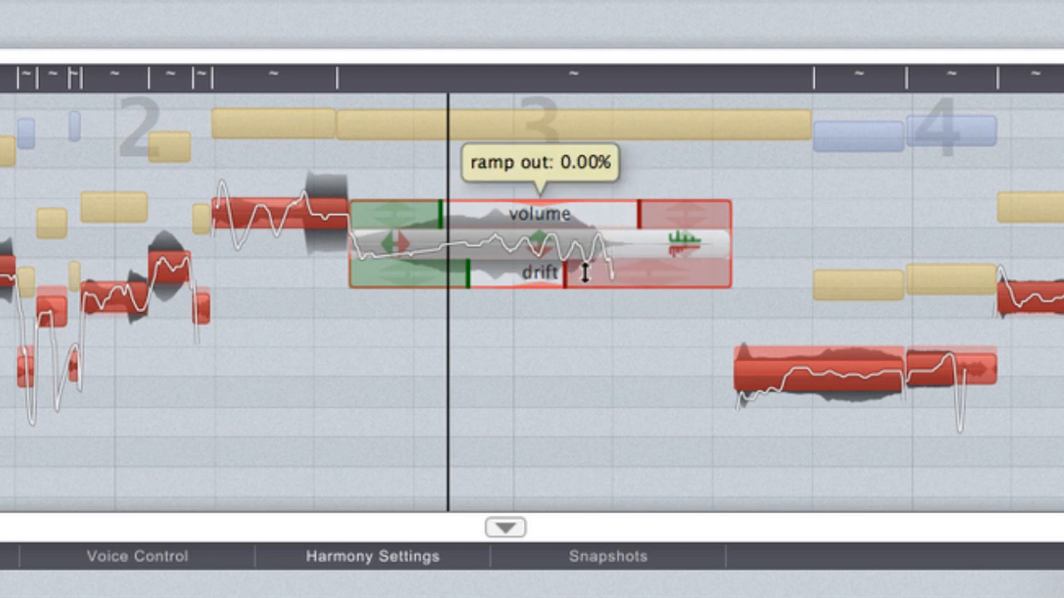
left_click_drag(586, 275, 632, 270)
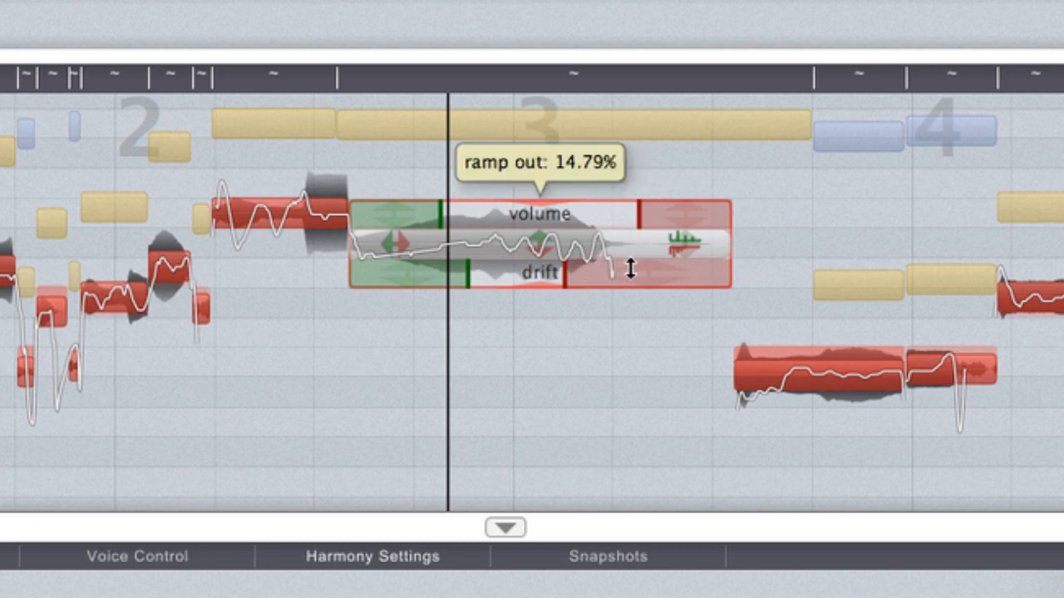
mouse_move(679, 256)
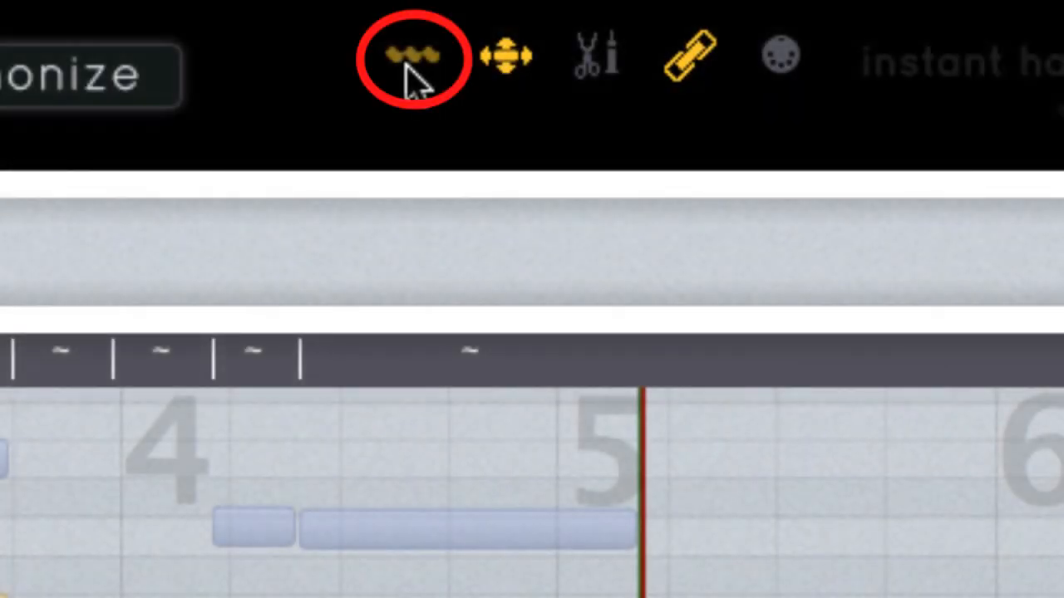
mouse_move(403, 133)
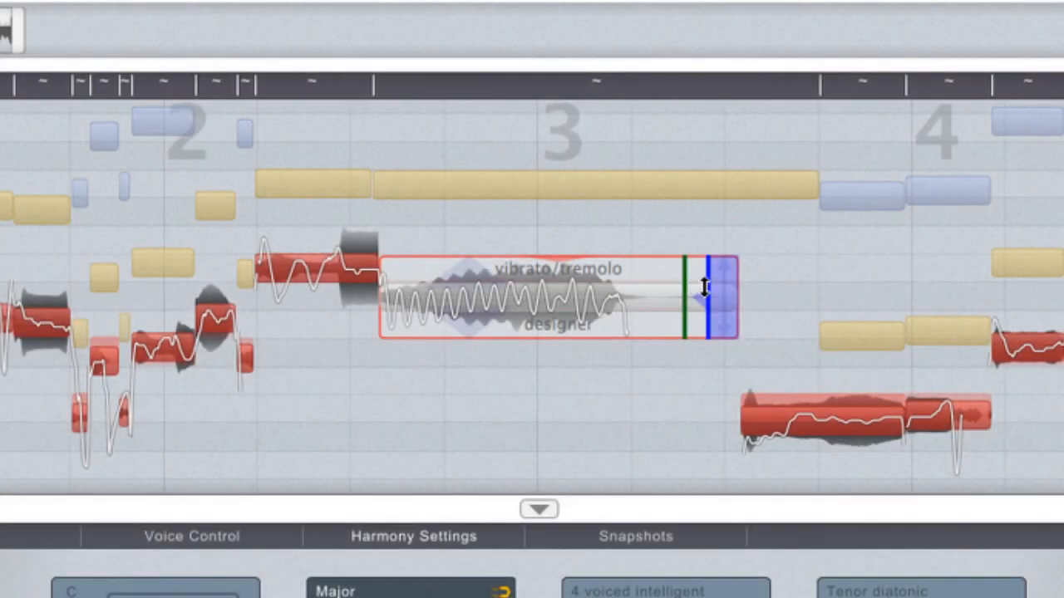
- Set vibrato to about 4.7 Hz, end depth -0.58 st, start depth 0.64 st
left_click_drag(702, 288, 667, 289)
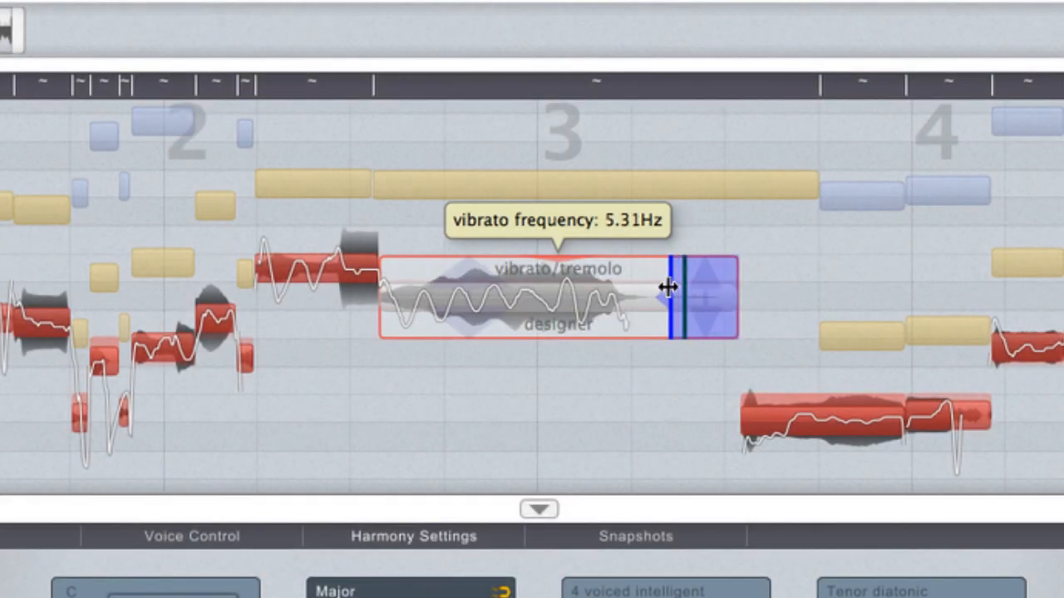
left_click_drag(668, 288, 669, 299)
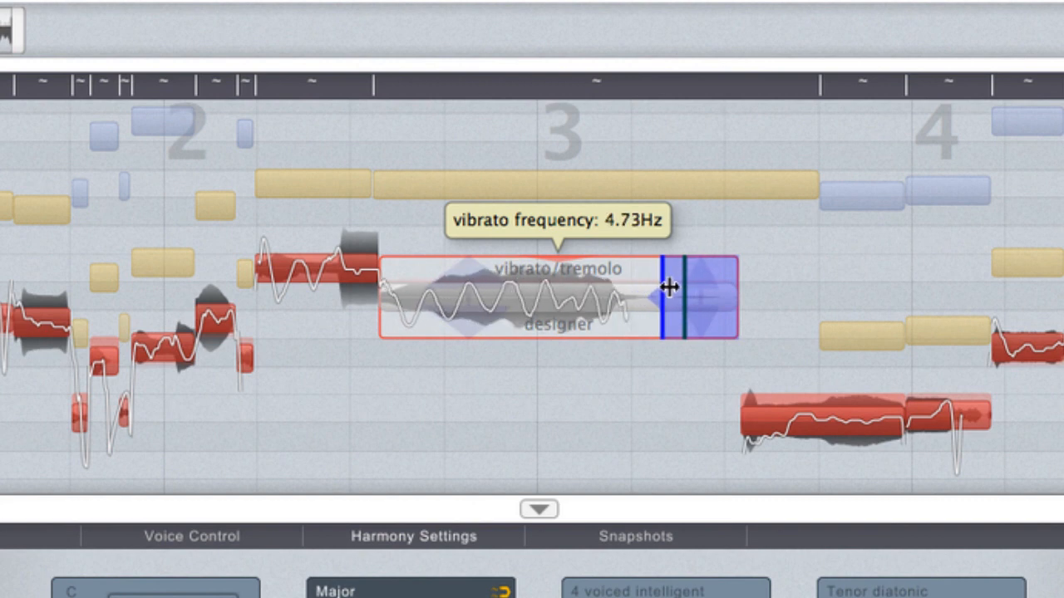
left_click_drag(669, 288, 715, 289)
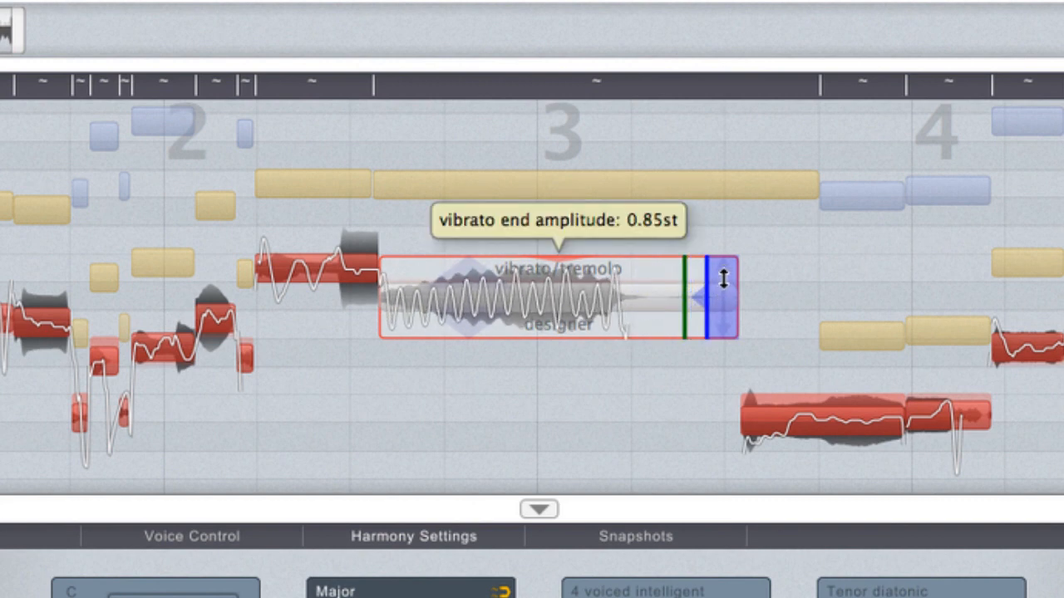
left_click_drag(723, 278, 723, 314)
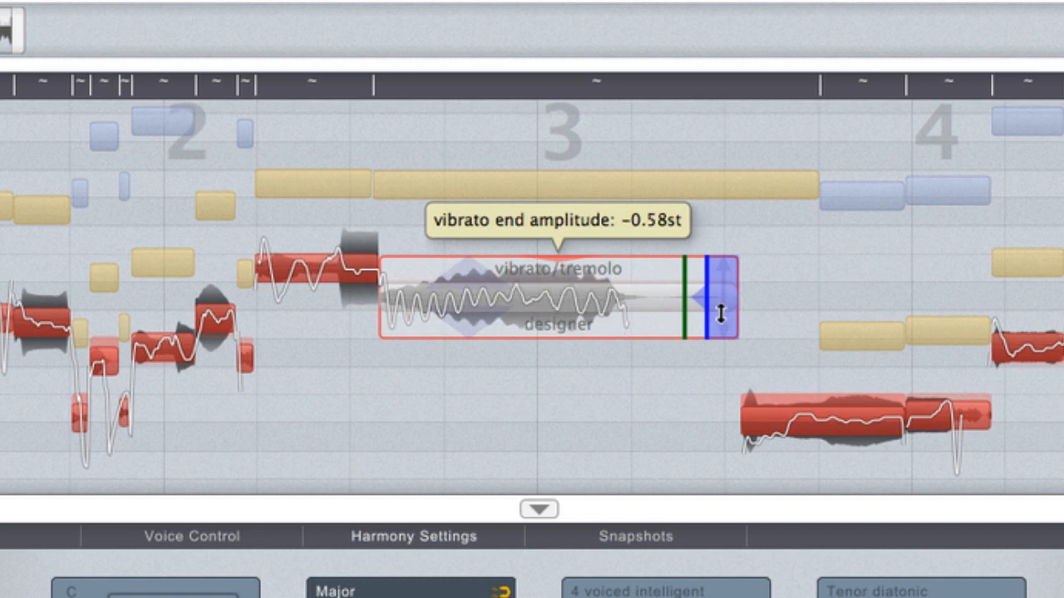
left_click_drag(723, 315, 723, 295)
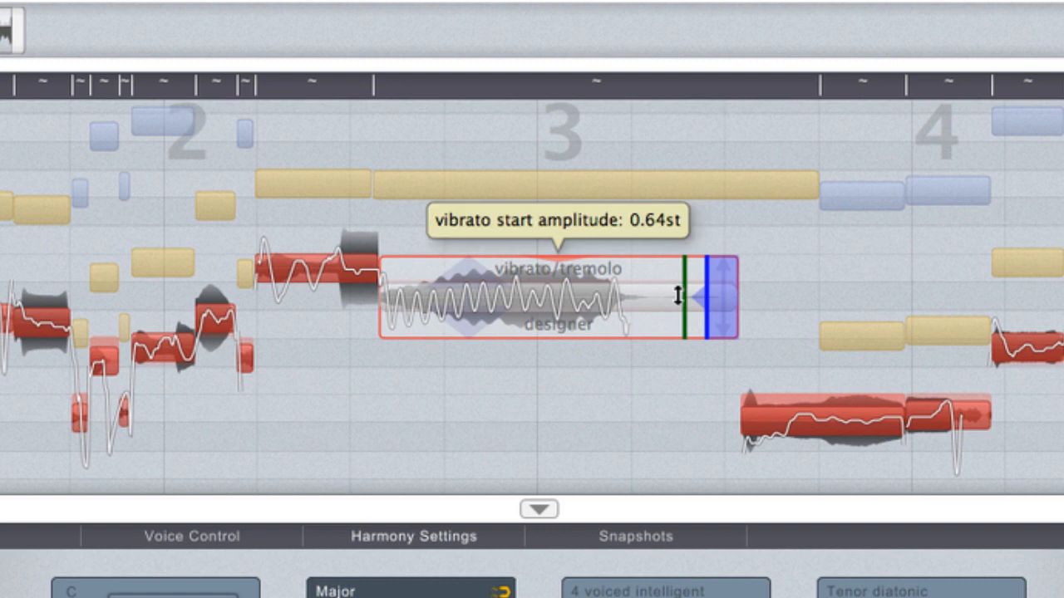
- Set the long note's tremolo amplitude to 78.89%
left_click_drag(679, 295, 679, 316)
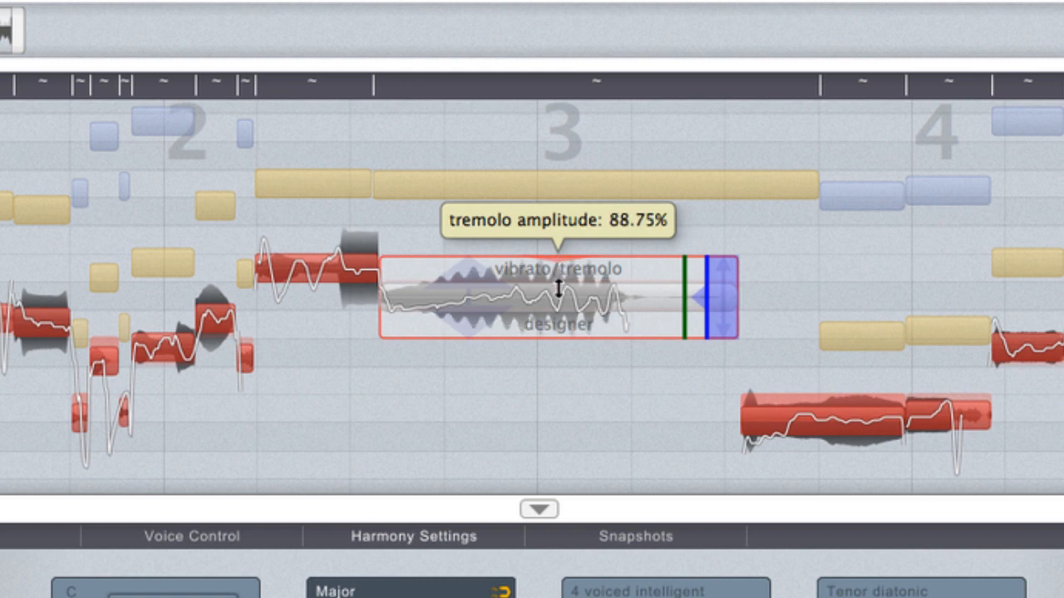
left_click_drag(561, 282, 560, 254)
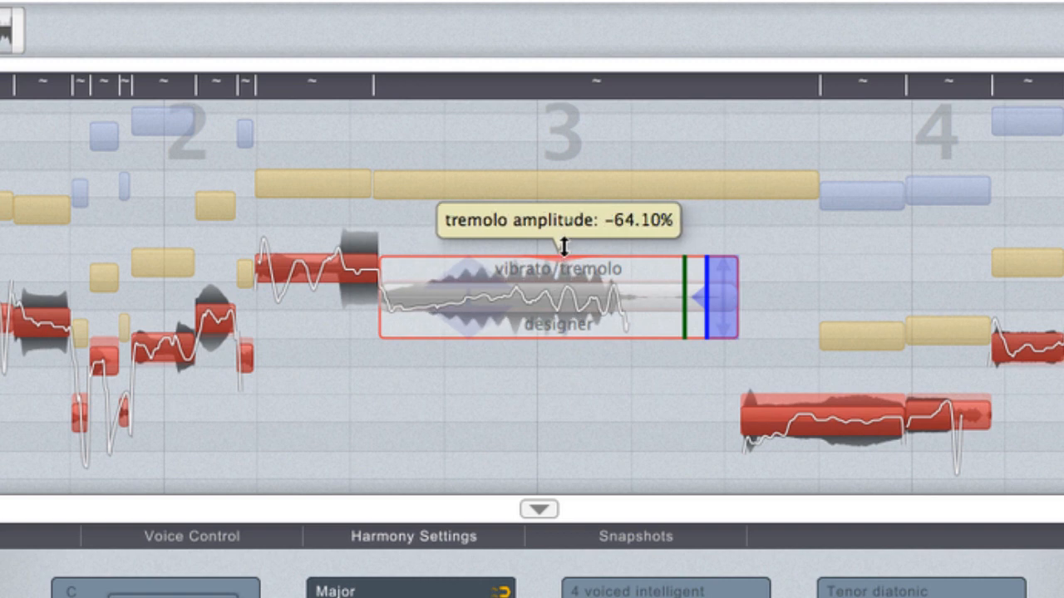
left_click_drag(565, 249, 568, 283)
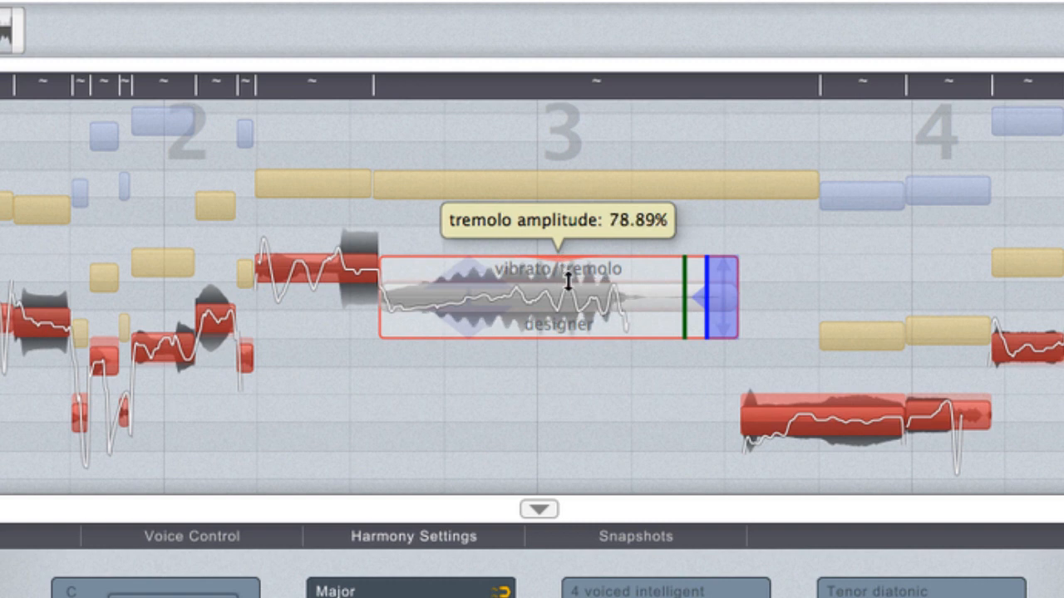